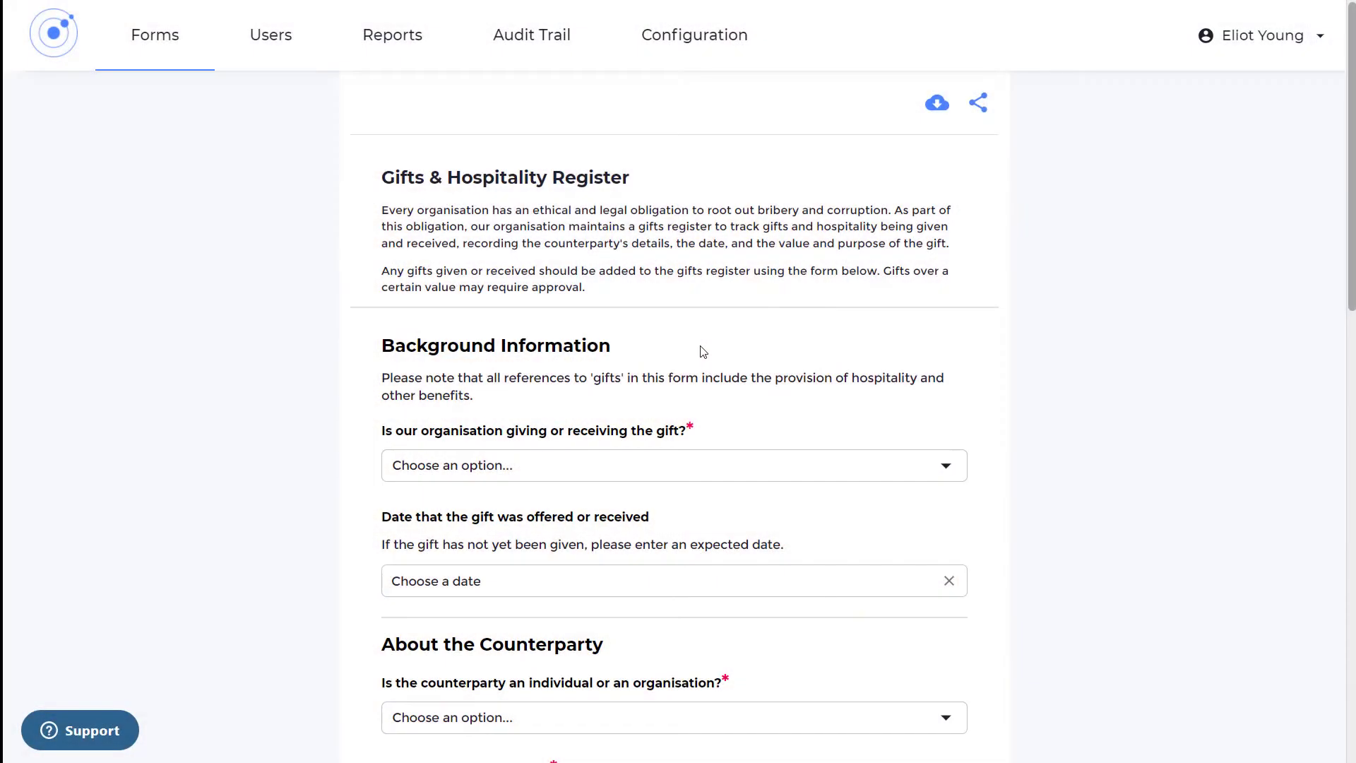
# Answer that our organisation is giving the gift and continue to the next answer
pyautogui.click(672, 465)
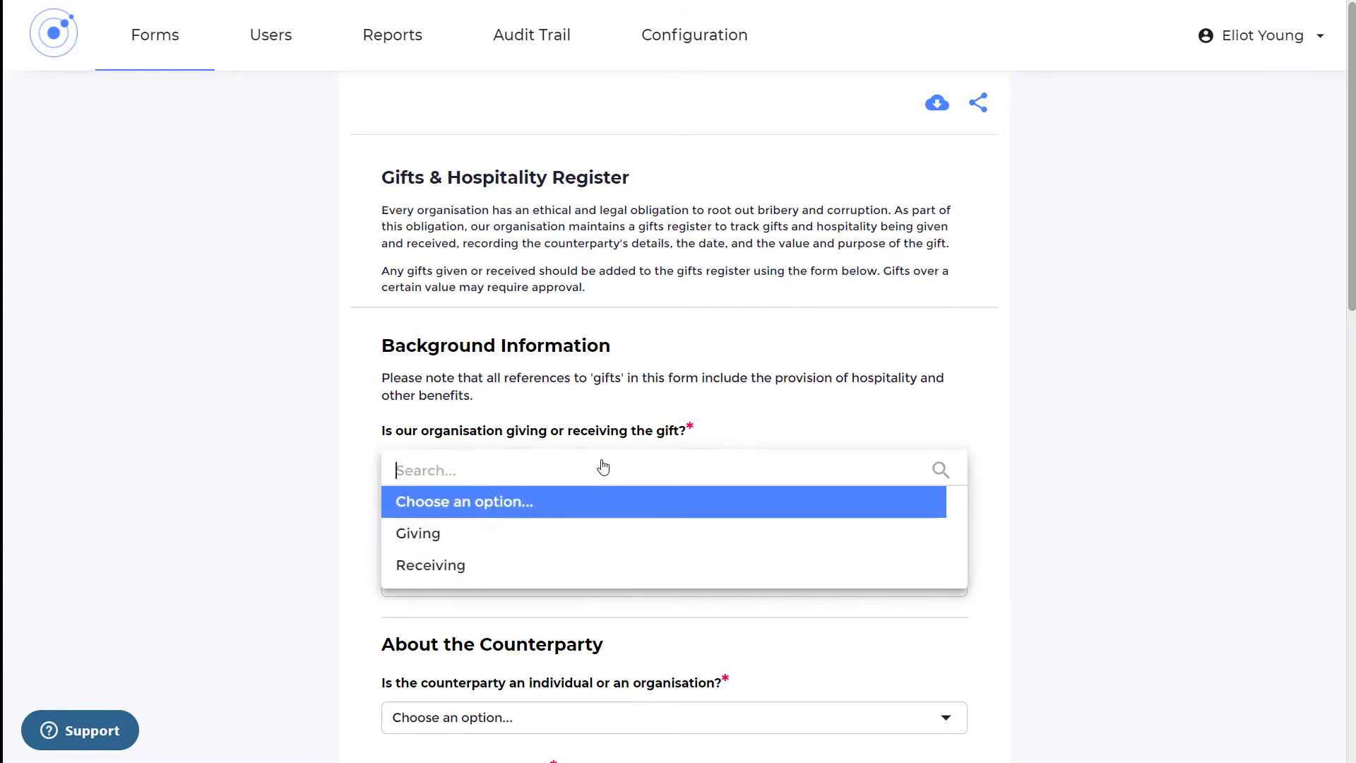
pyautogui.click(418, 533)
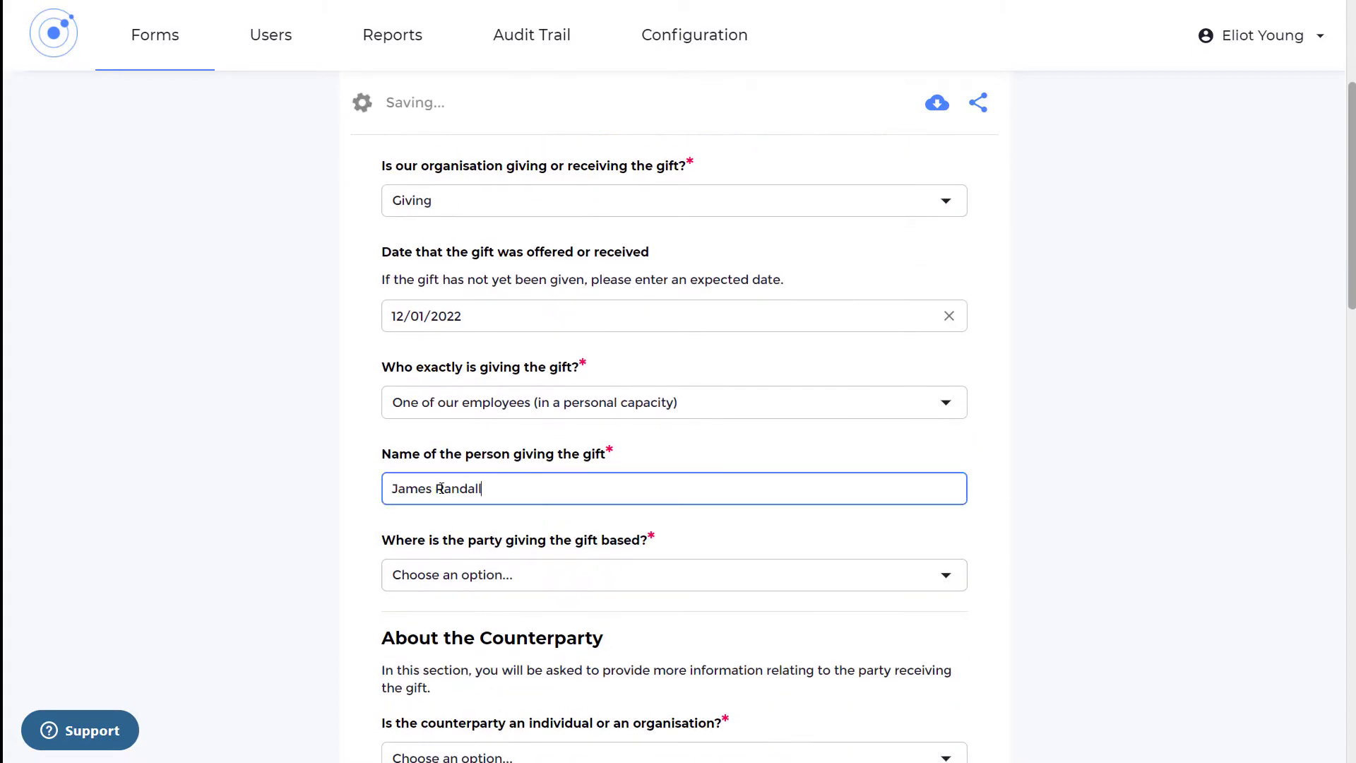
pyautogui.click(673, 575)
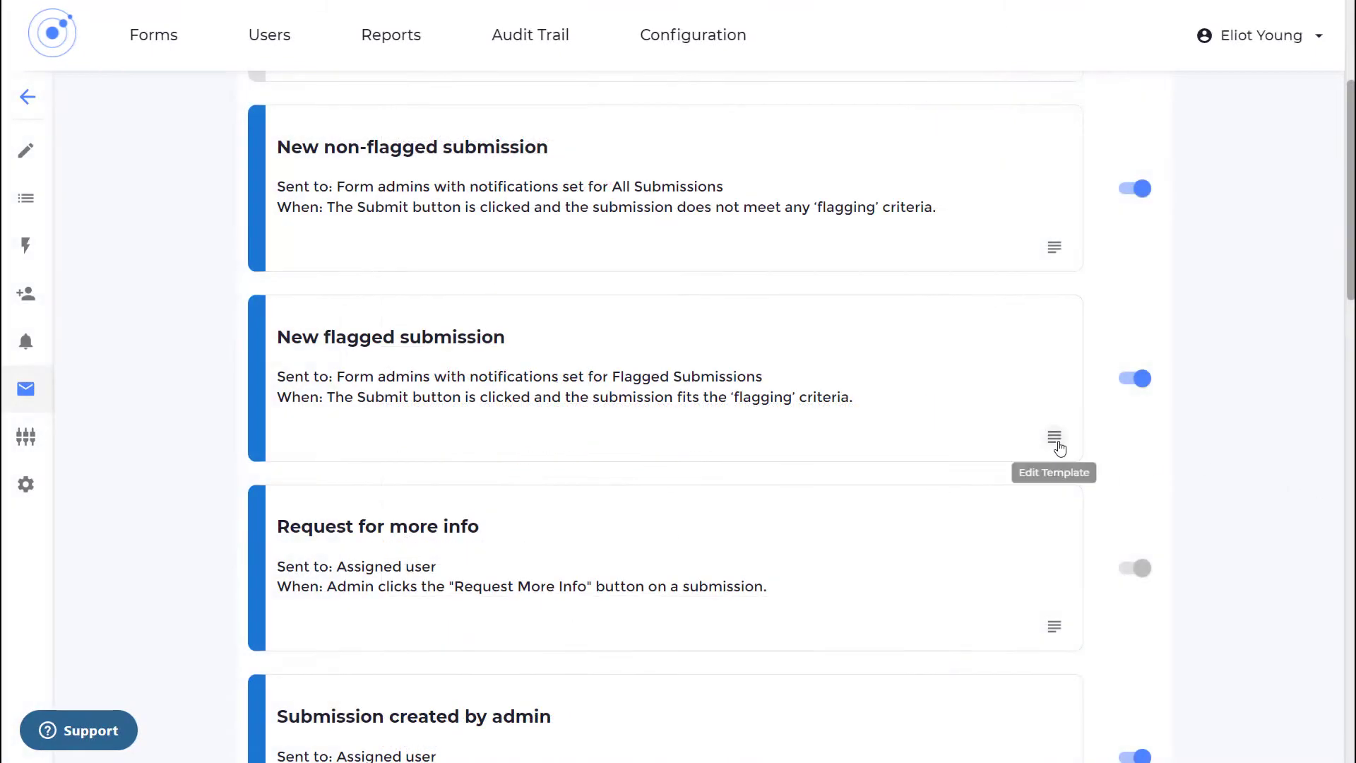
# Review the 'New flagged submission' email template and save it unchanged
pyautogui.click(1054, 437)
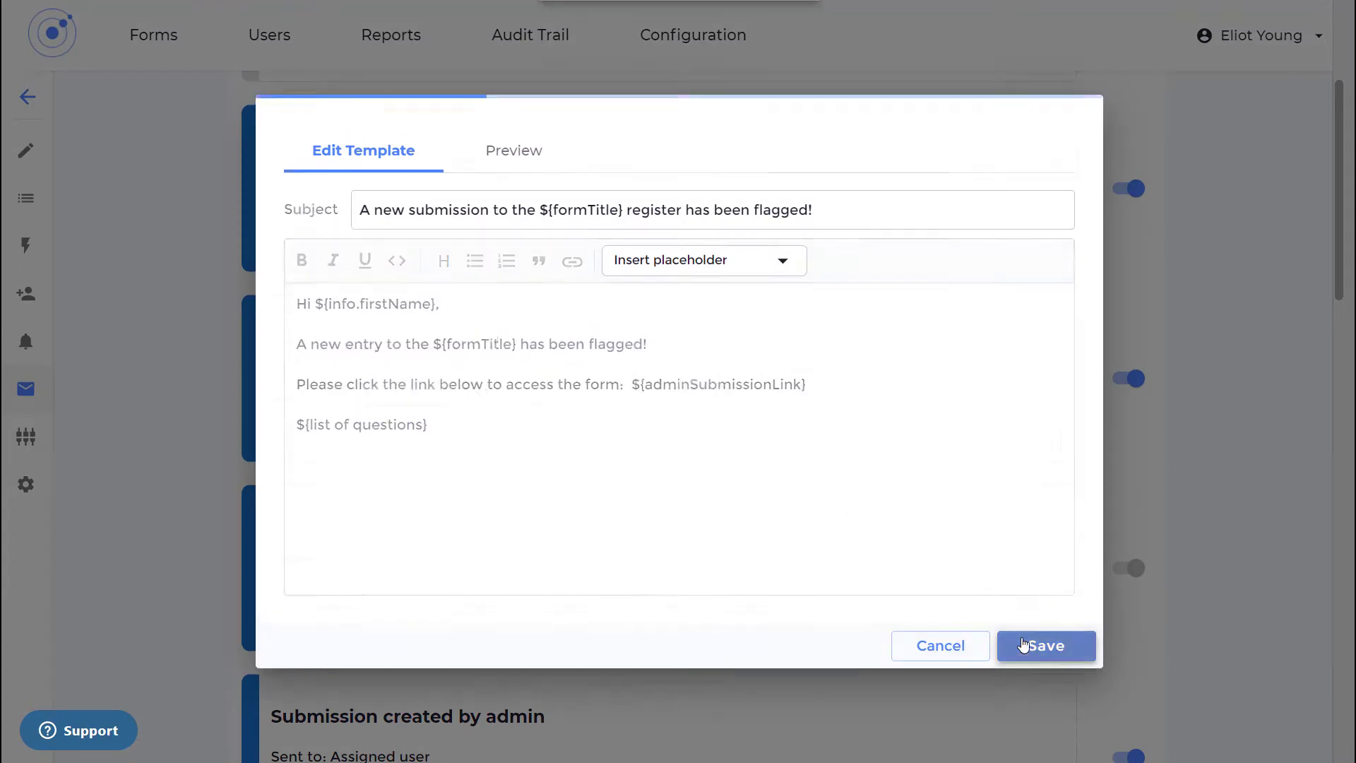
pyautogui.click(1045, 645)
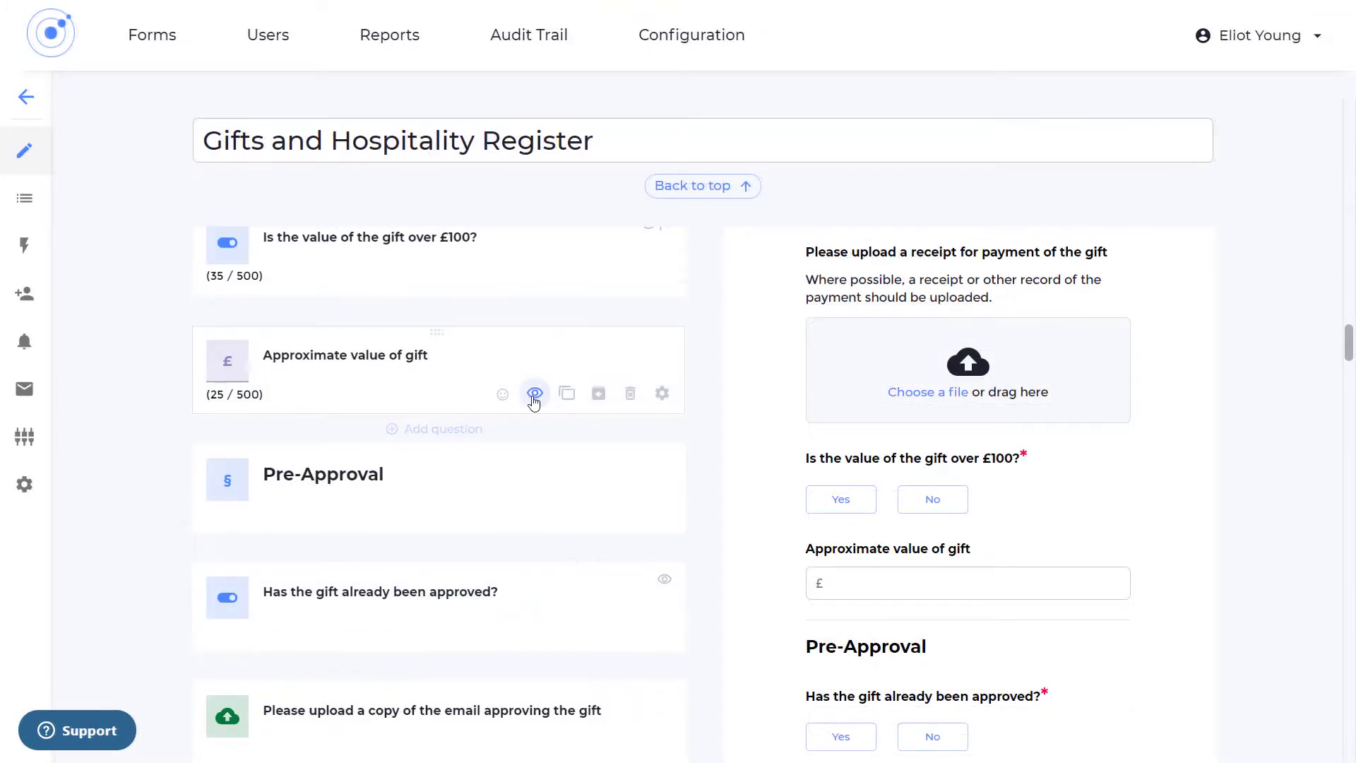
# Base the visibility of 'Approximate value of gift' on the over £100 question
pyautogui.click(534, 394)
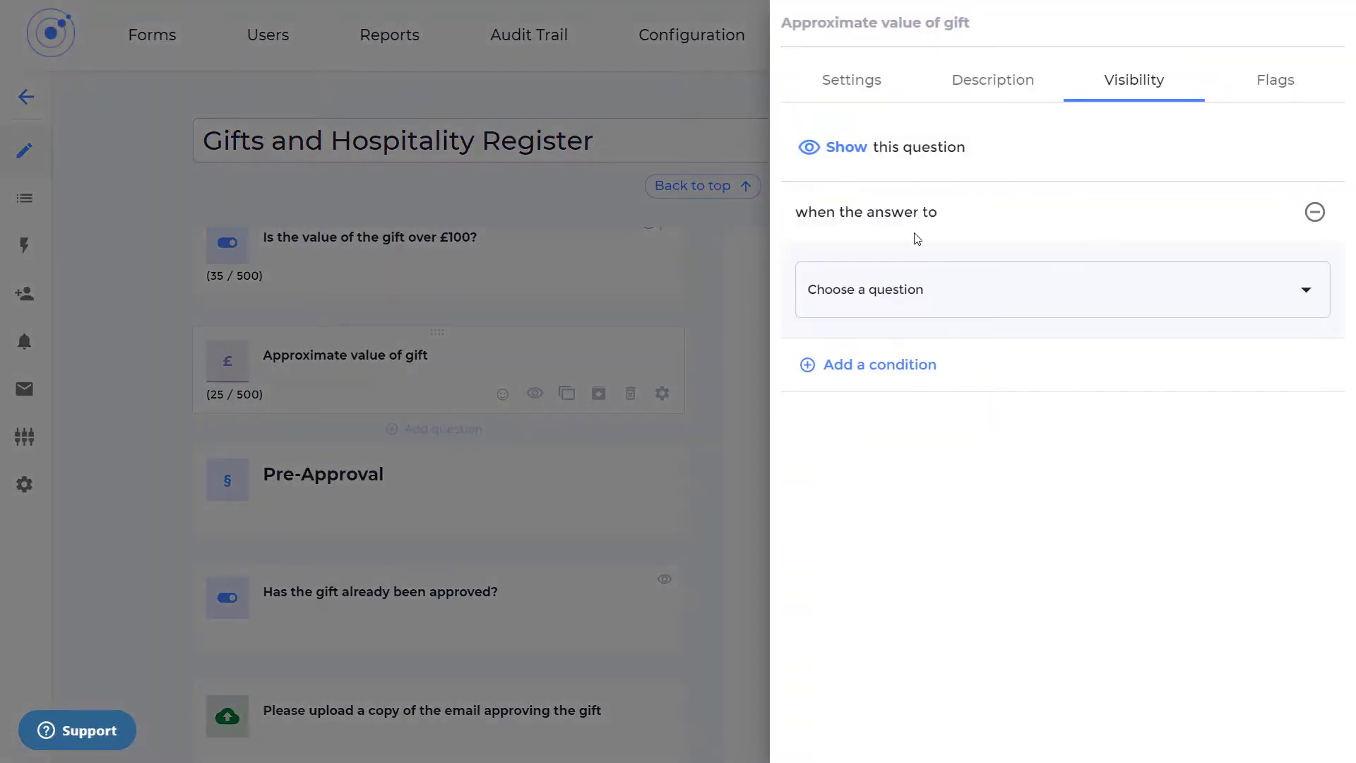
pyautogui.click(1059, 288)
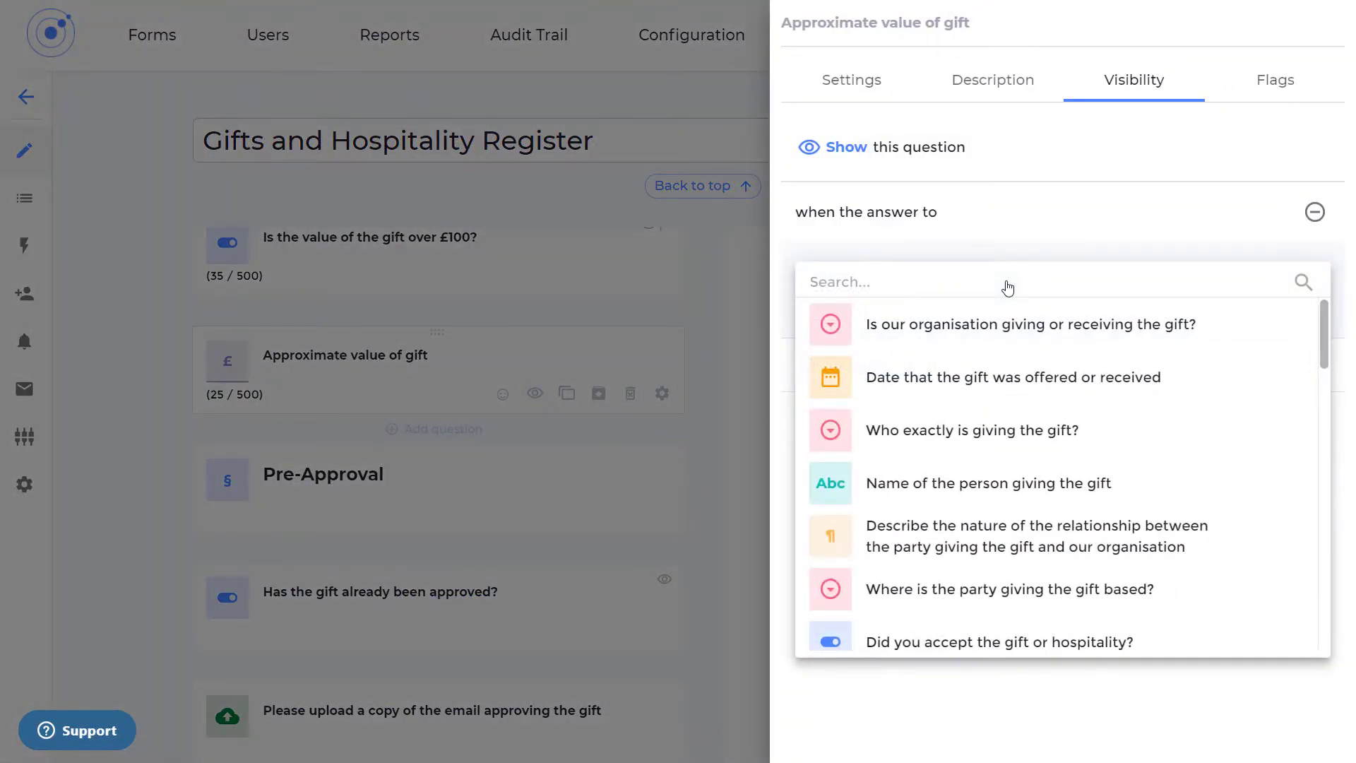
pyautogui.write('is the')
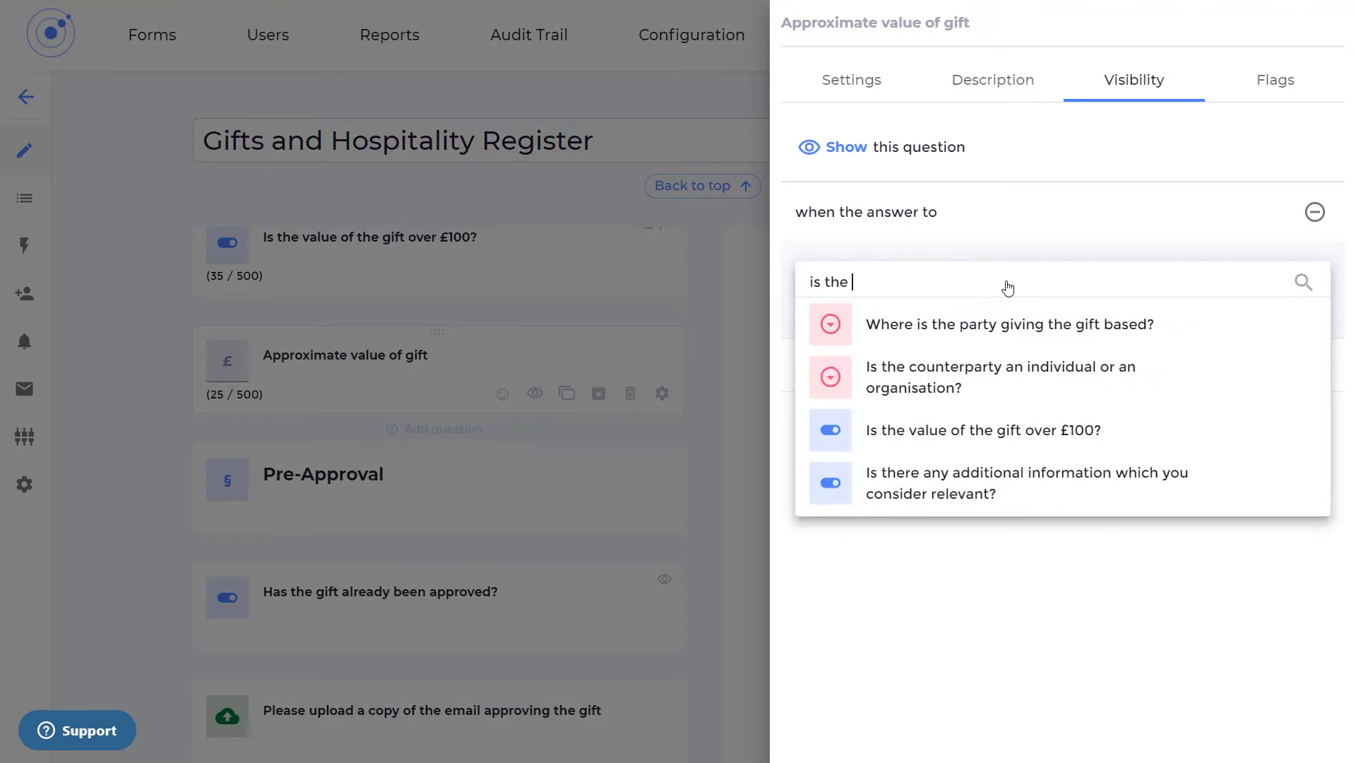
pyautogui.click(983, 431)
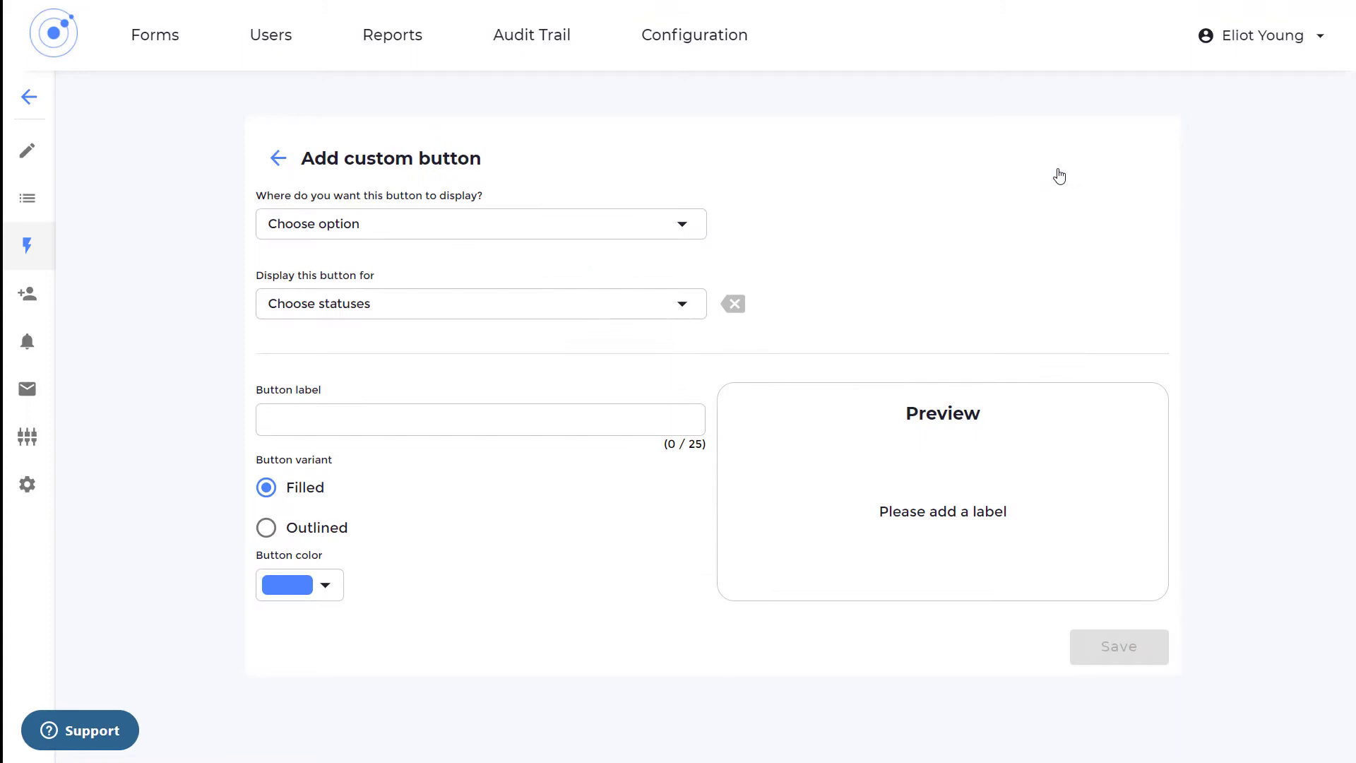
# Define a pink 'Escalate for approval' button on the admin form for Manager approval needed submissions
pyautogui.click(480, 225)
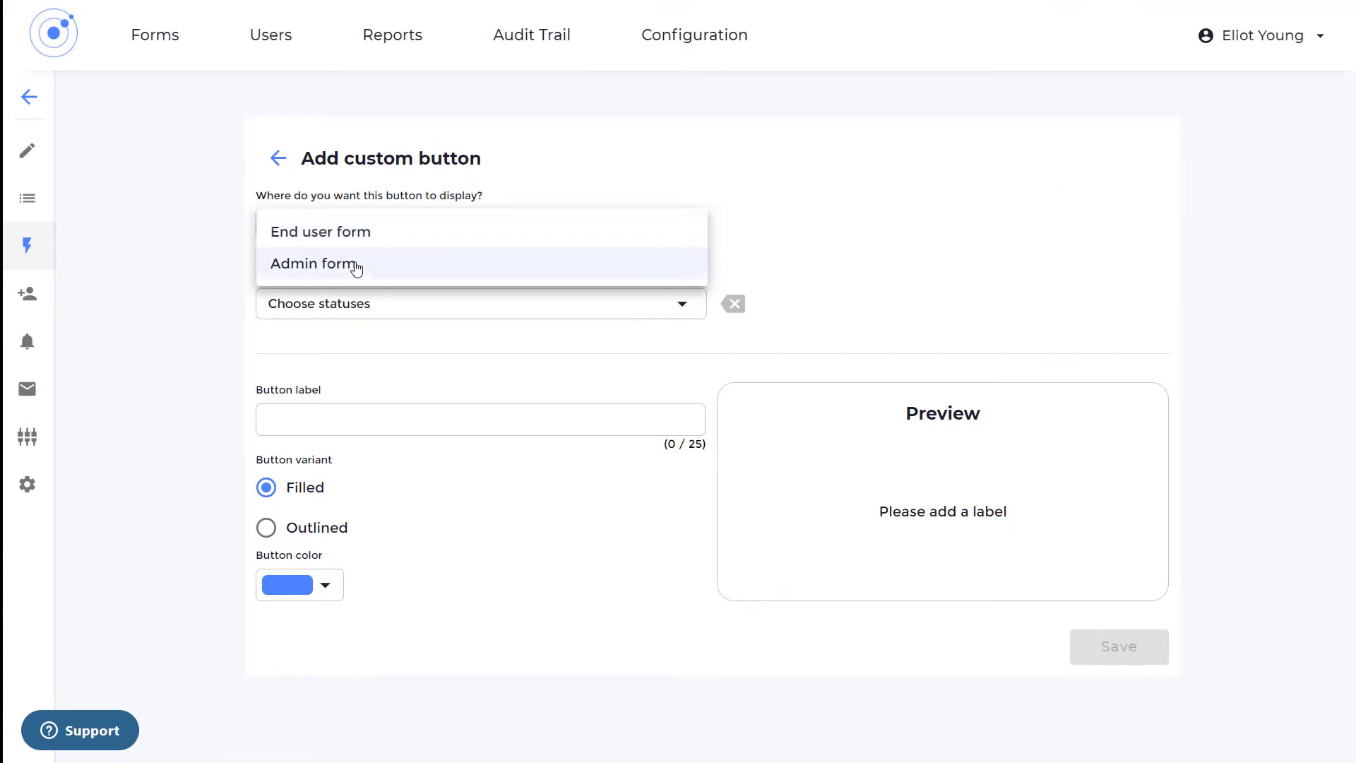
pyautogui.click(314, 265)
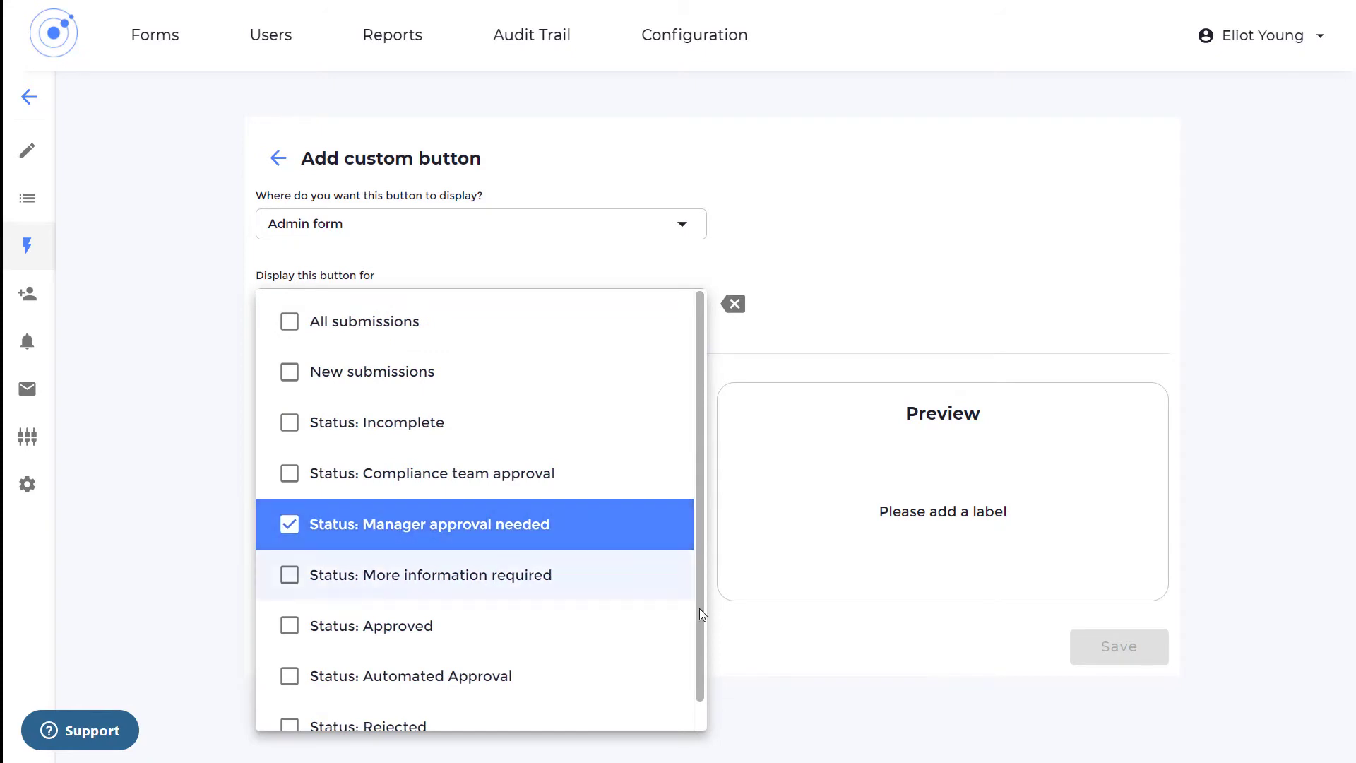
pyautogui.click(426, 522)
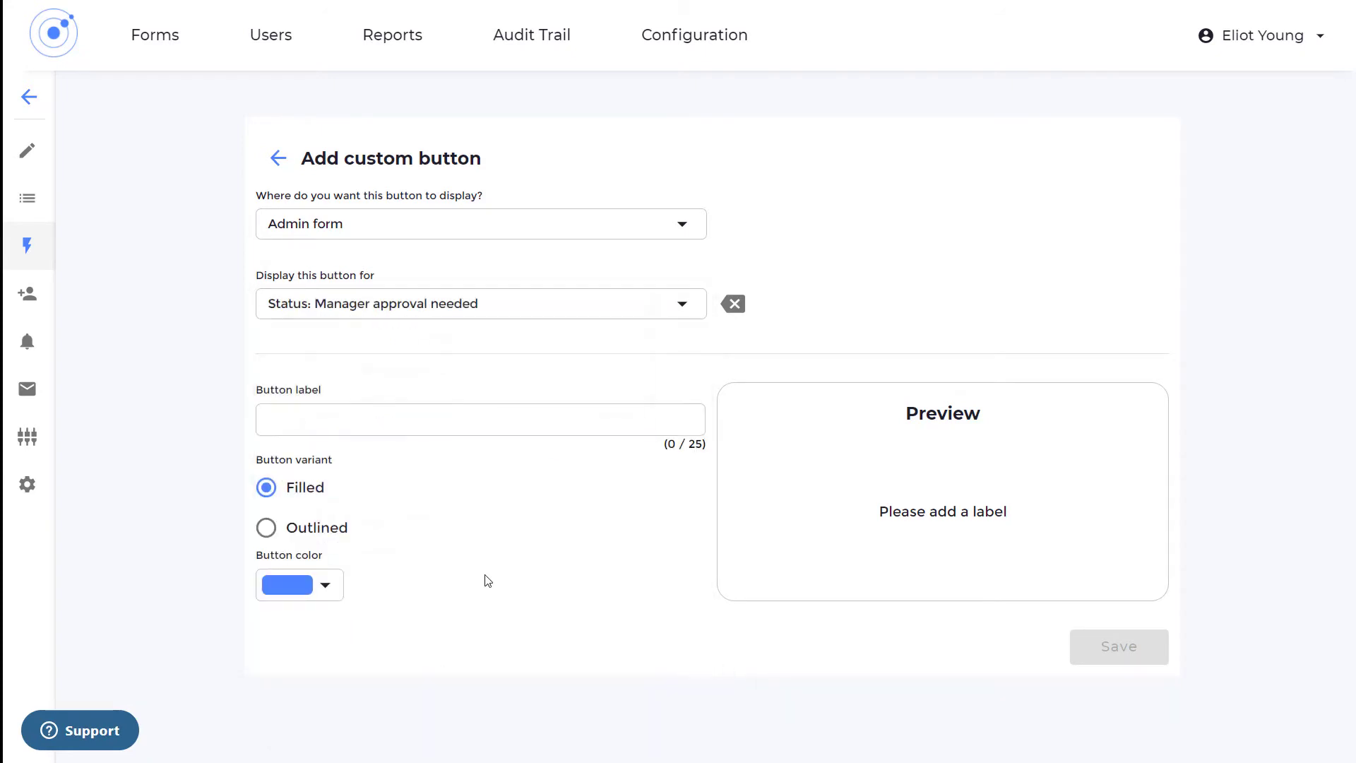
pyautogui.write('Escalate for approval')
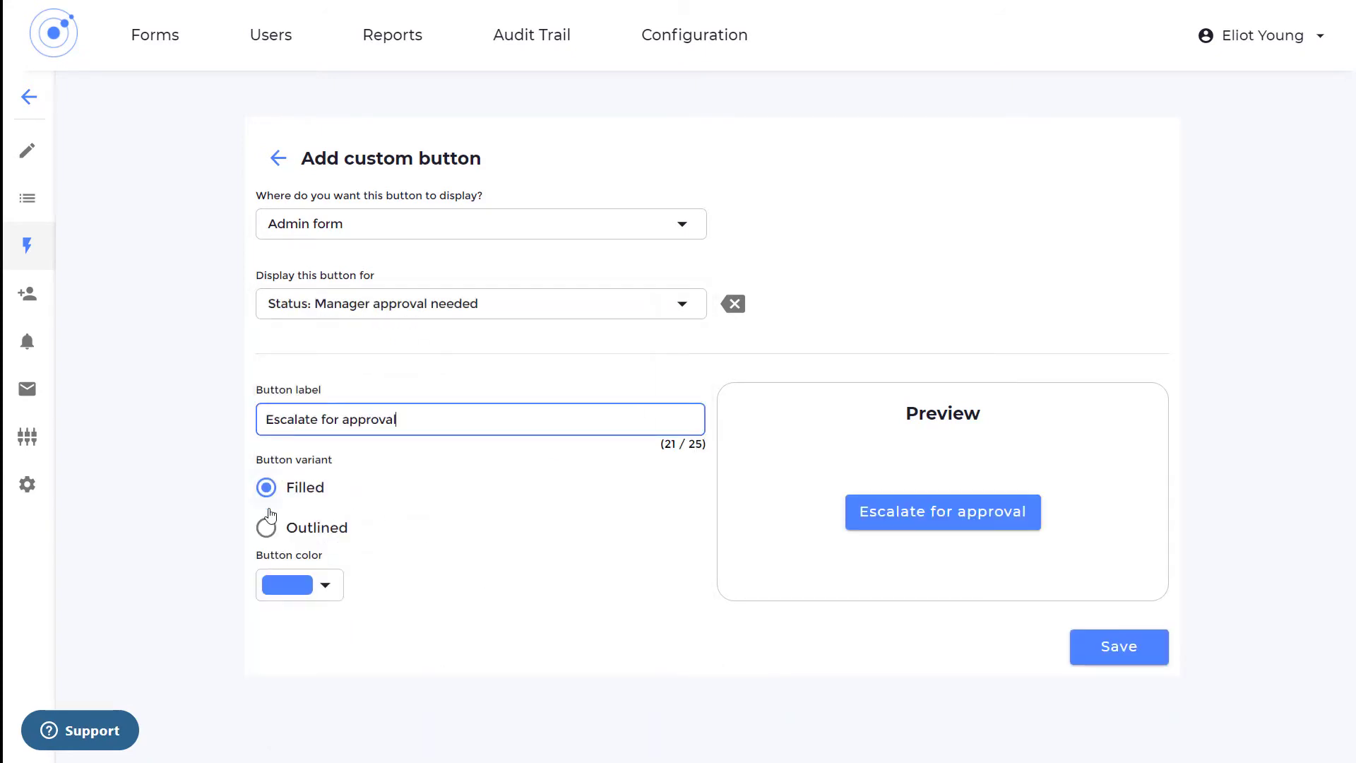
pyautogui.click(327, 585)
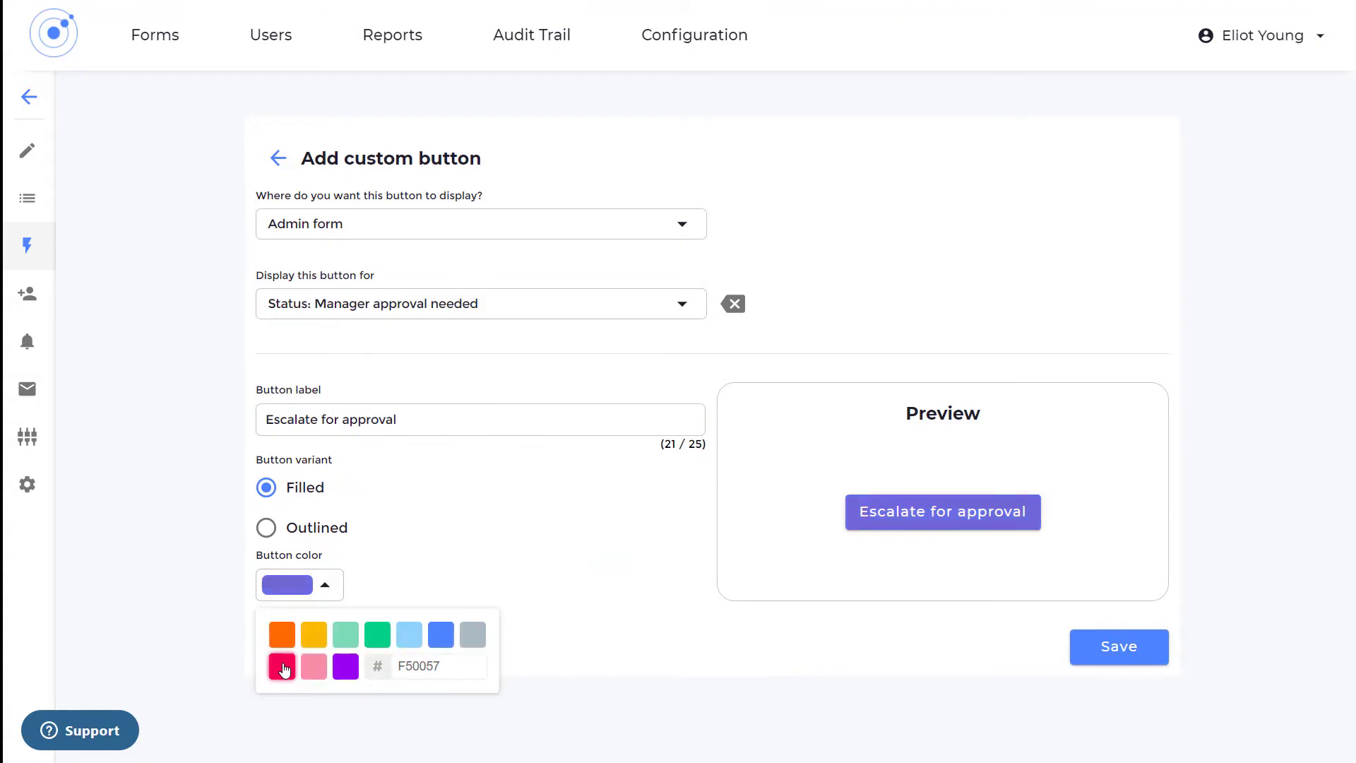
pyautogui.click(1117, 646)
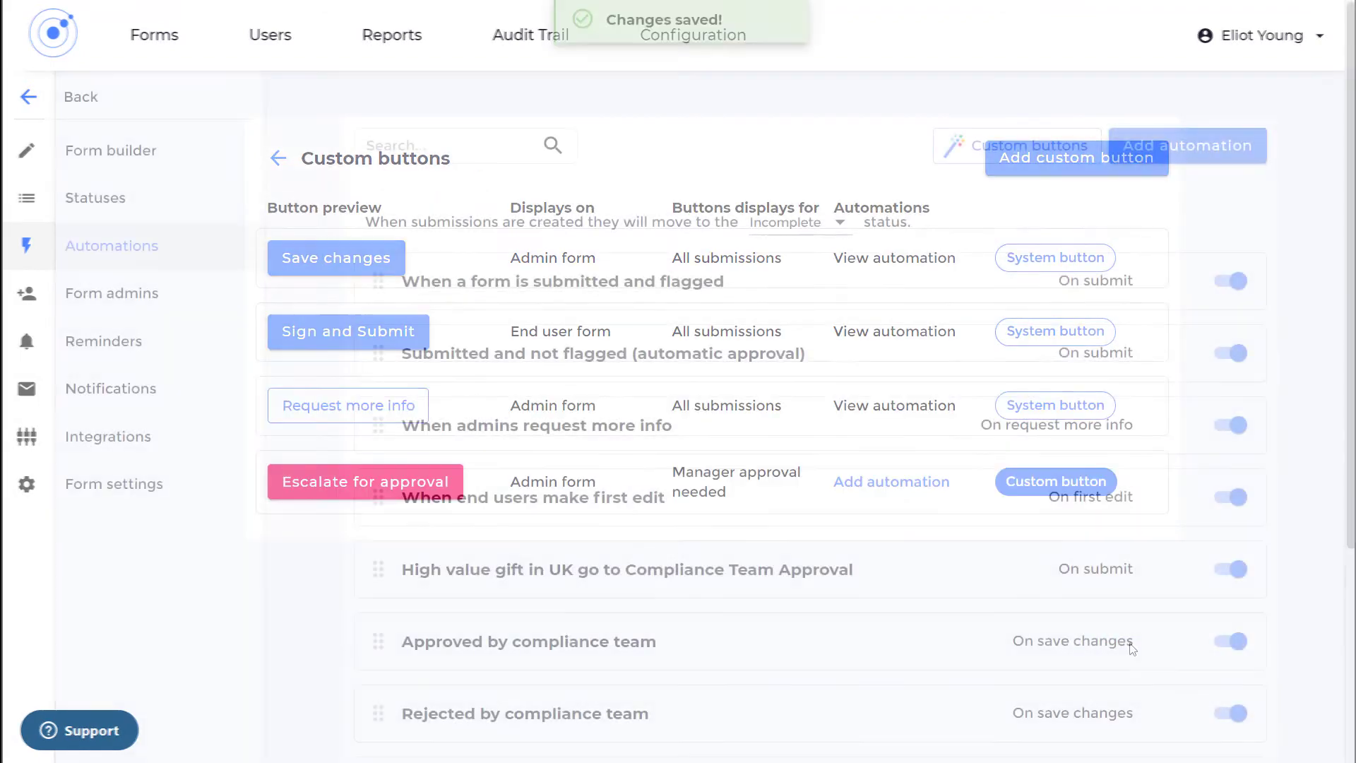
# Start an automation for the new button and save it
pyautogui.click(1185, 145)
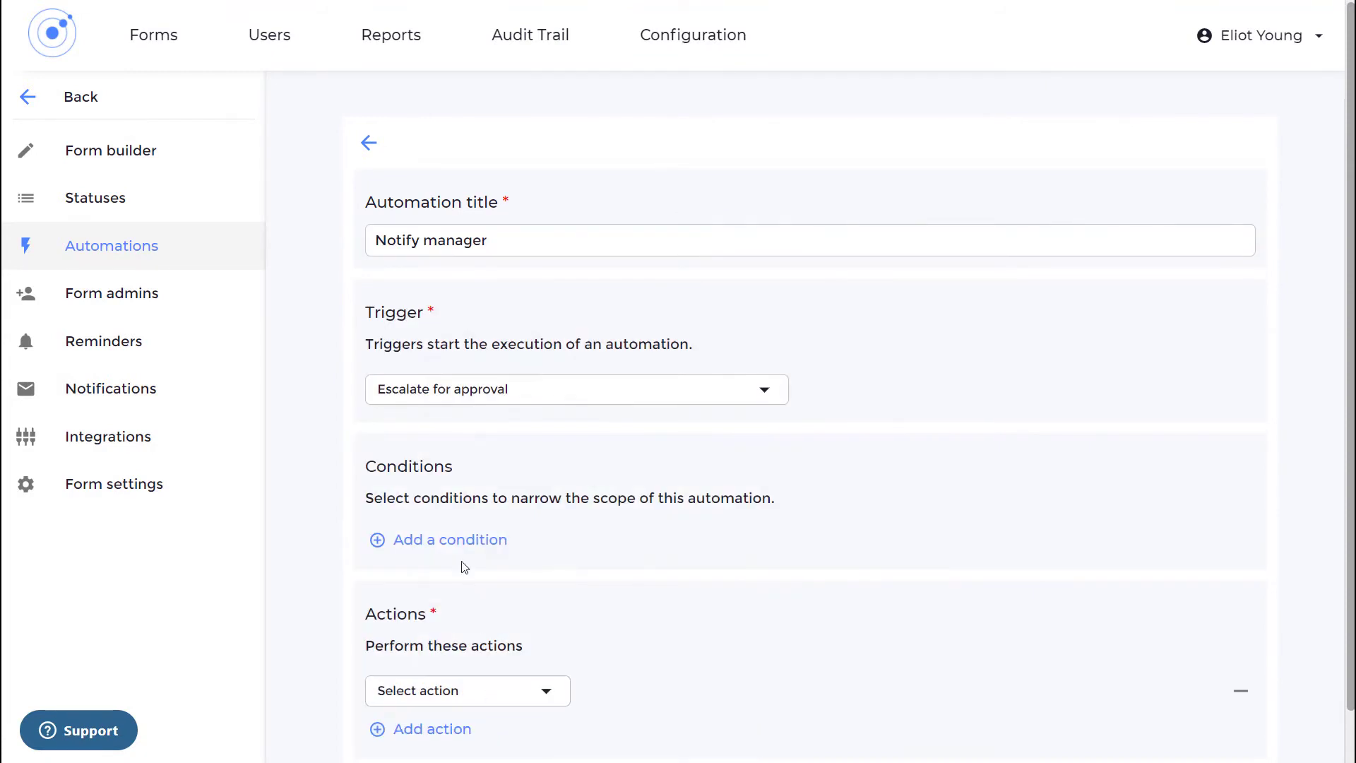
pyautogui.click(468, 690)
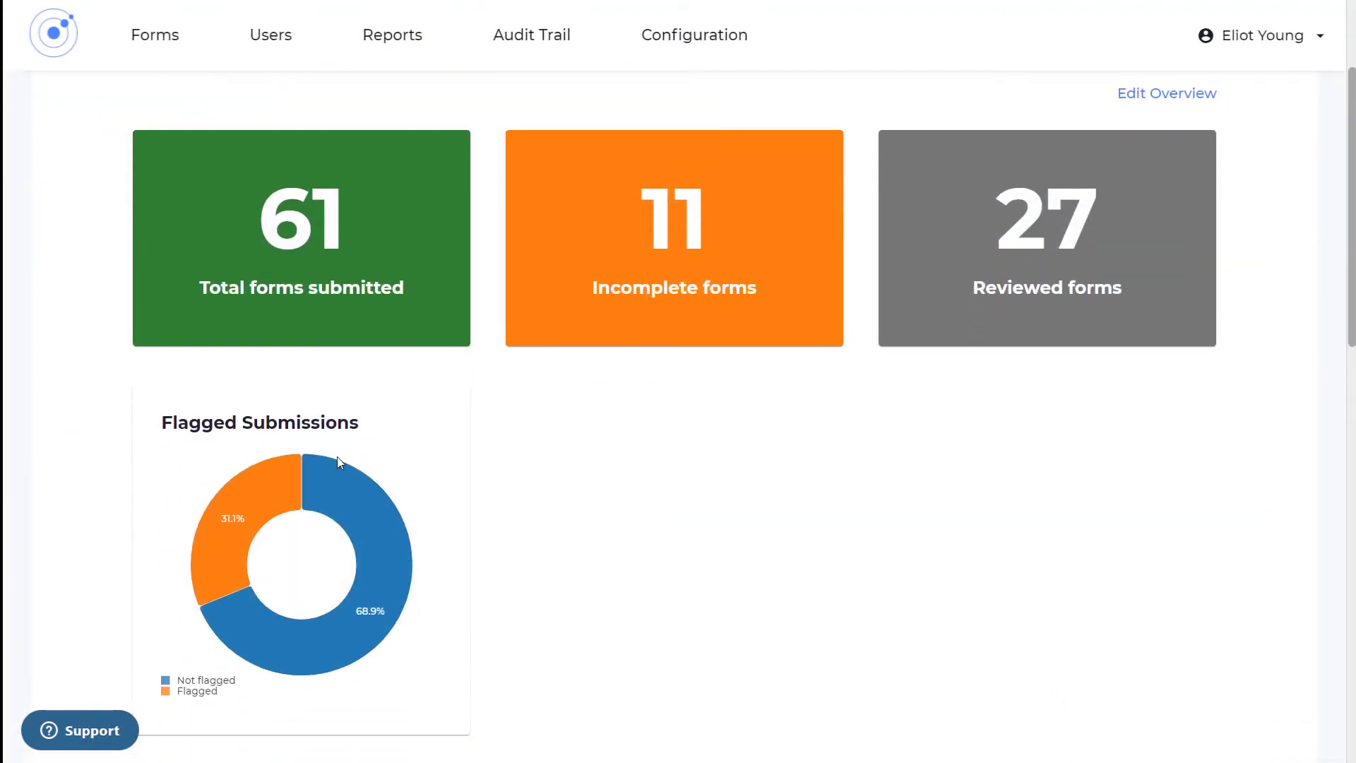
pyautogui.moveTo(237, 517)
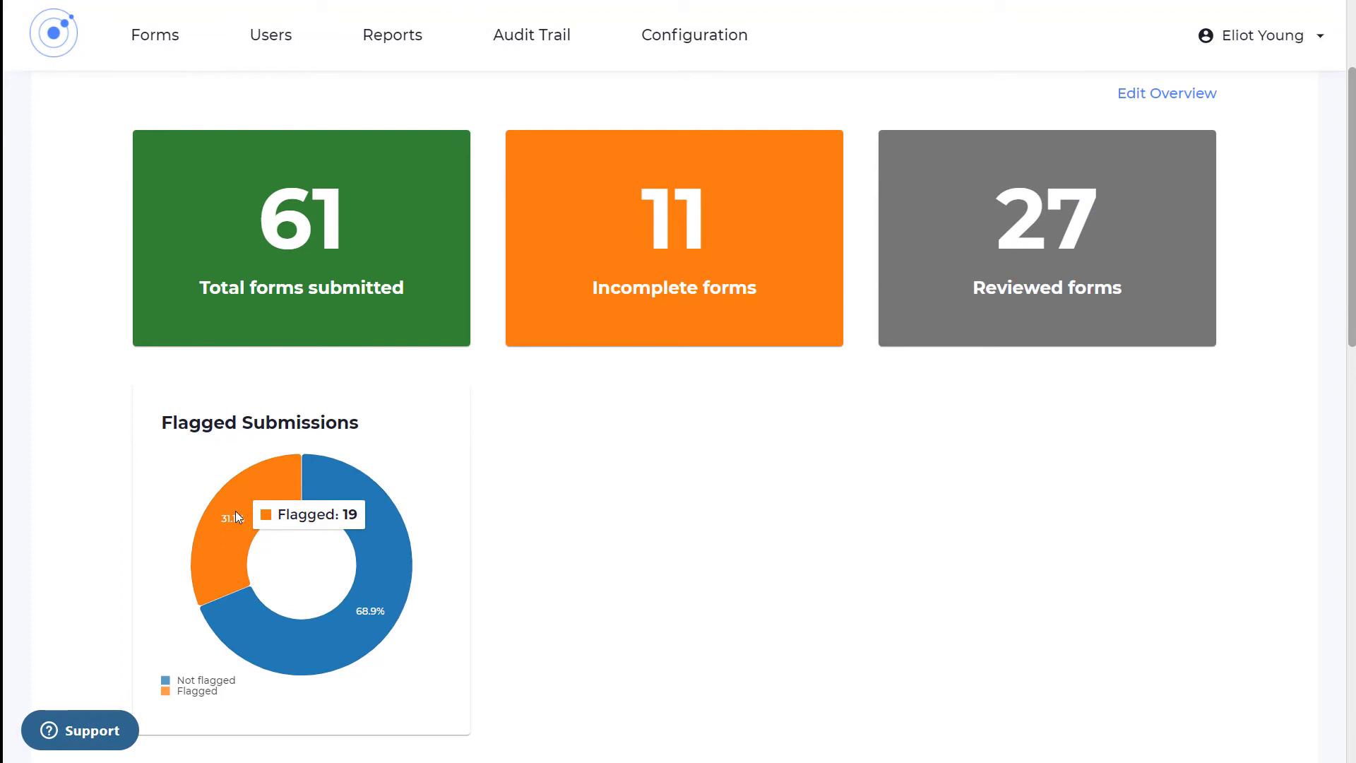
# Add a pie chart 'Where is the party giving the gift based?' charting responses to that question
pyautogui.click(1166, 93)
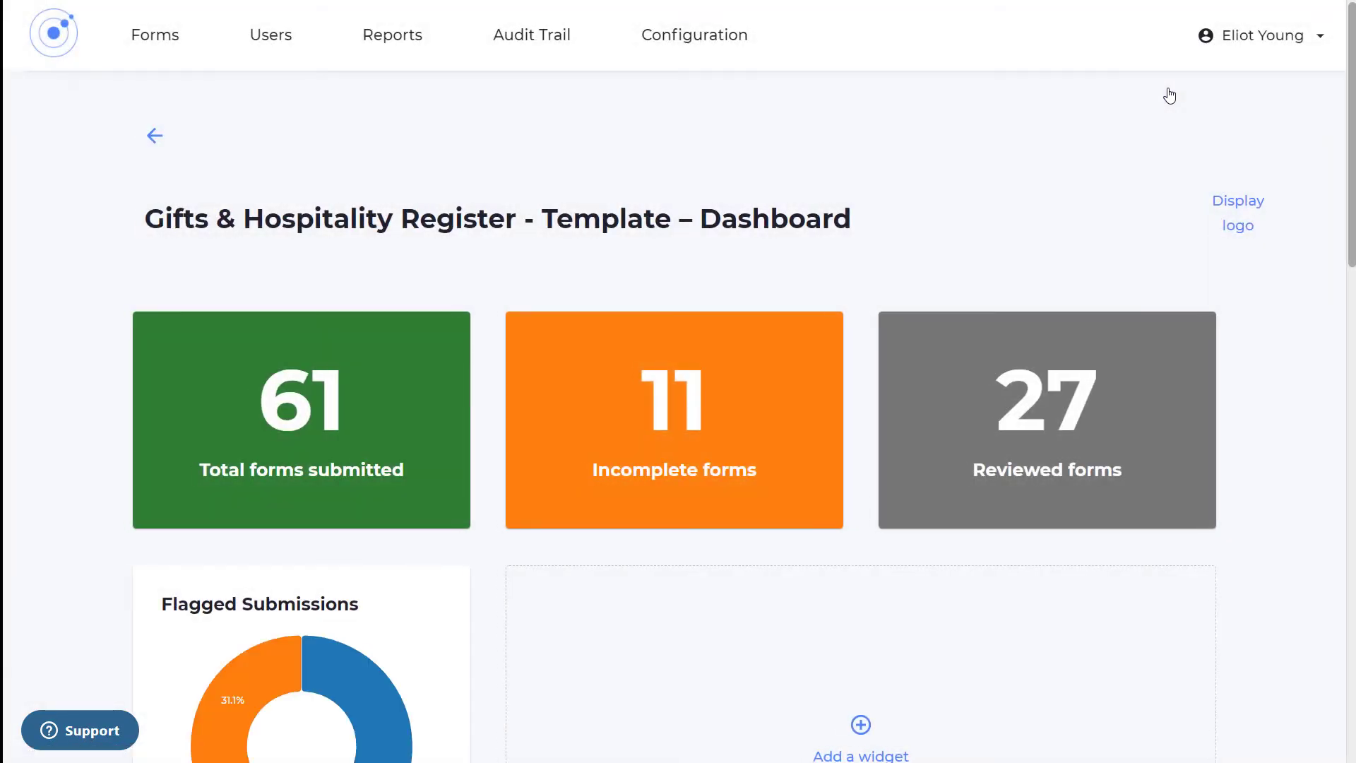
pyautogui.click(860, 735)
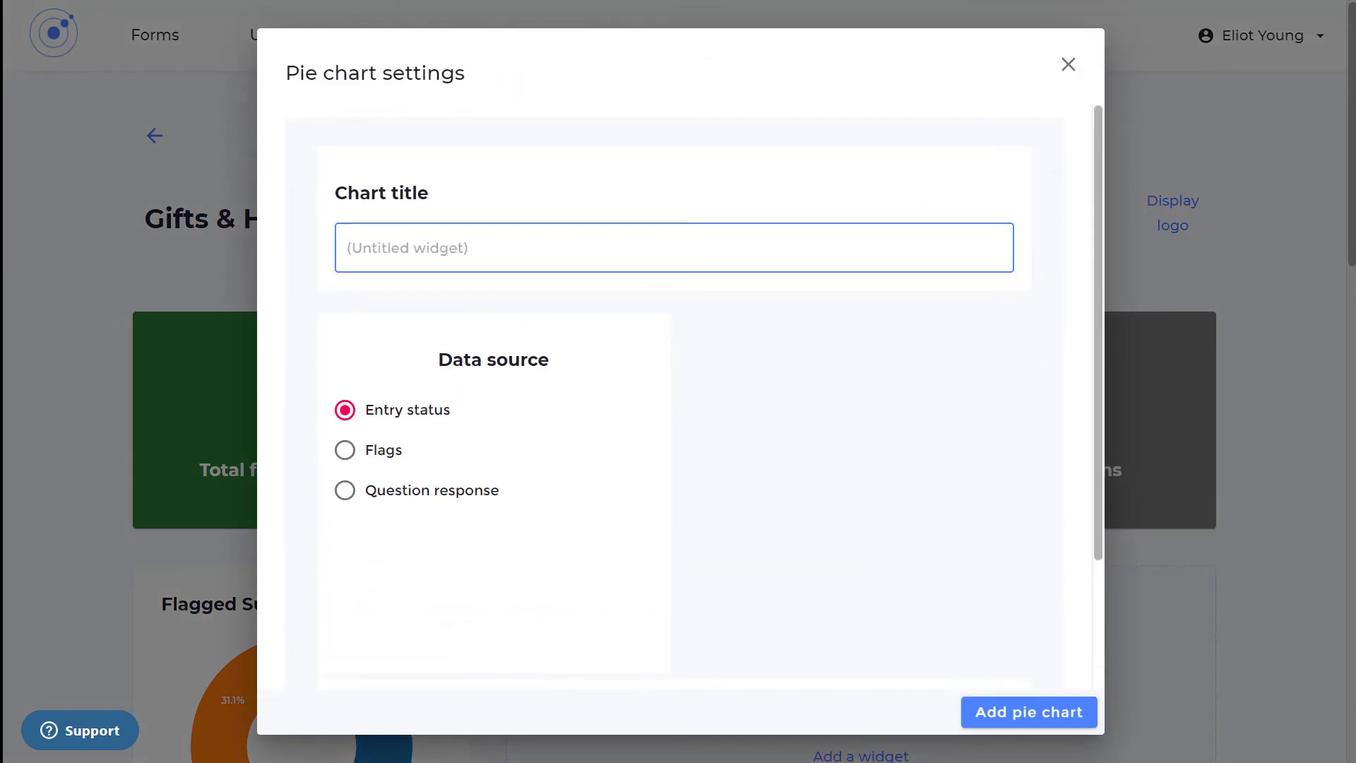
pyautogui.write('Where is the party giving the gift based?')
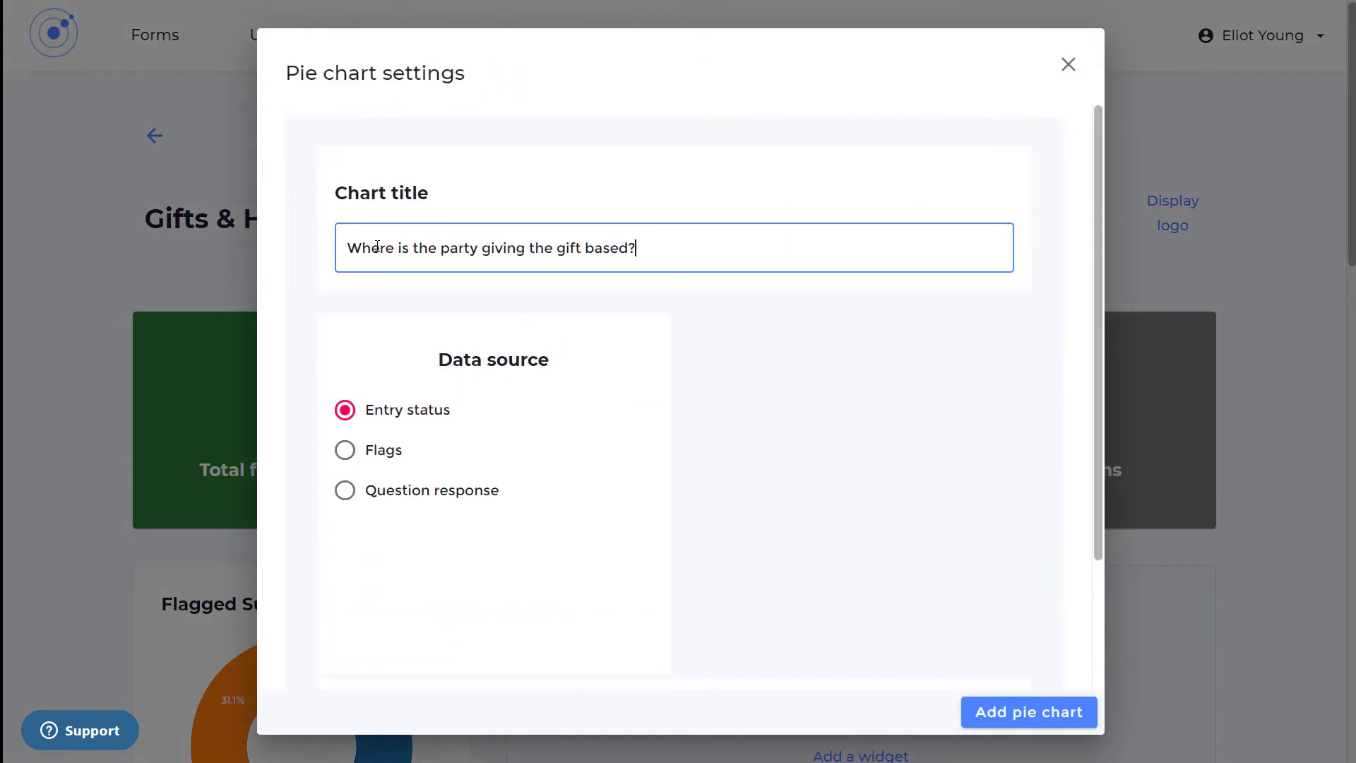
pyautogui.click(345, 490)
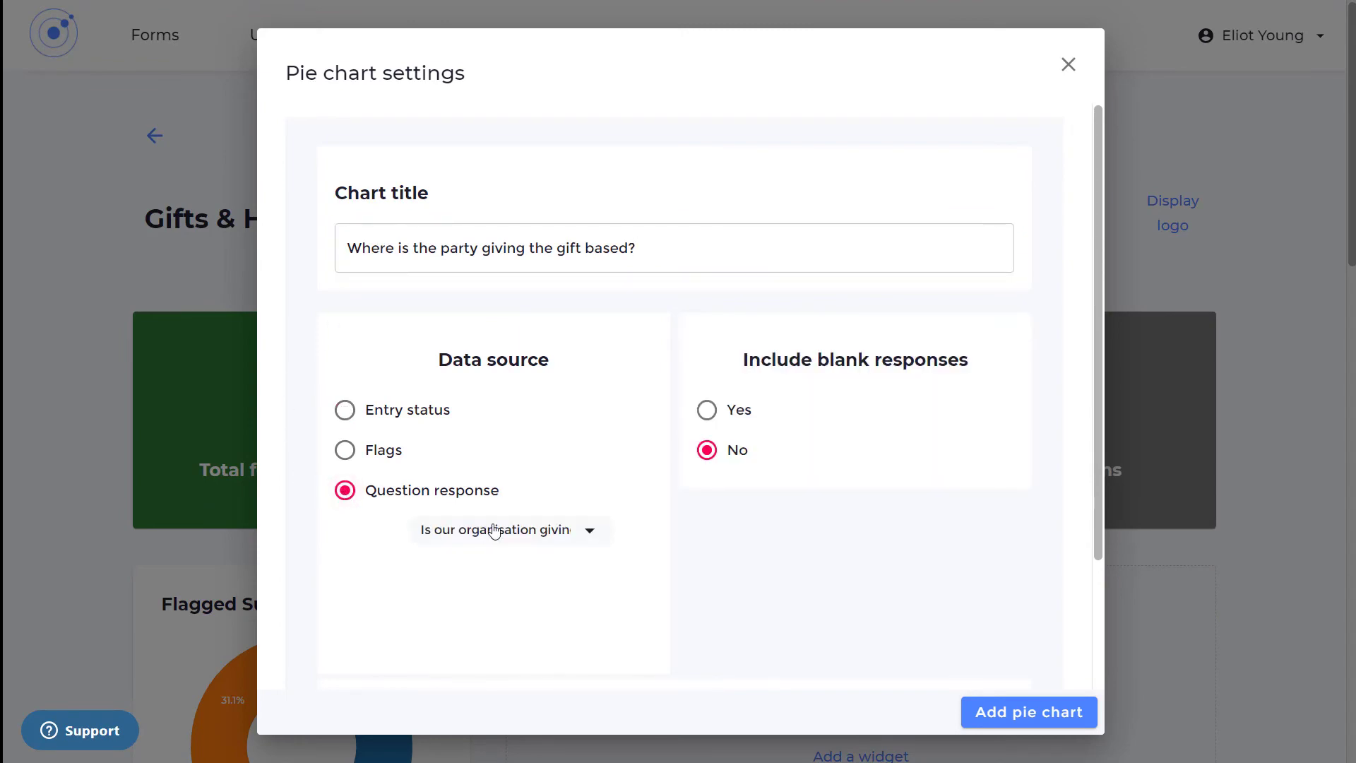
pyautogui.click(508, 530)
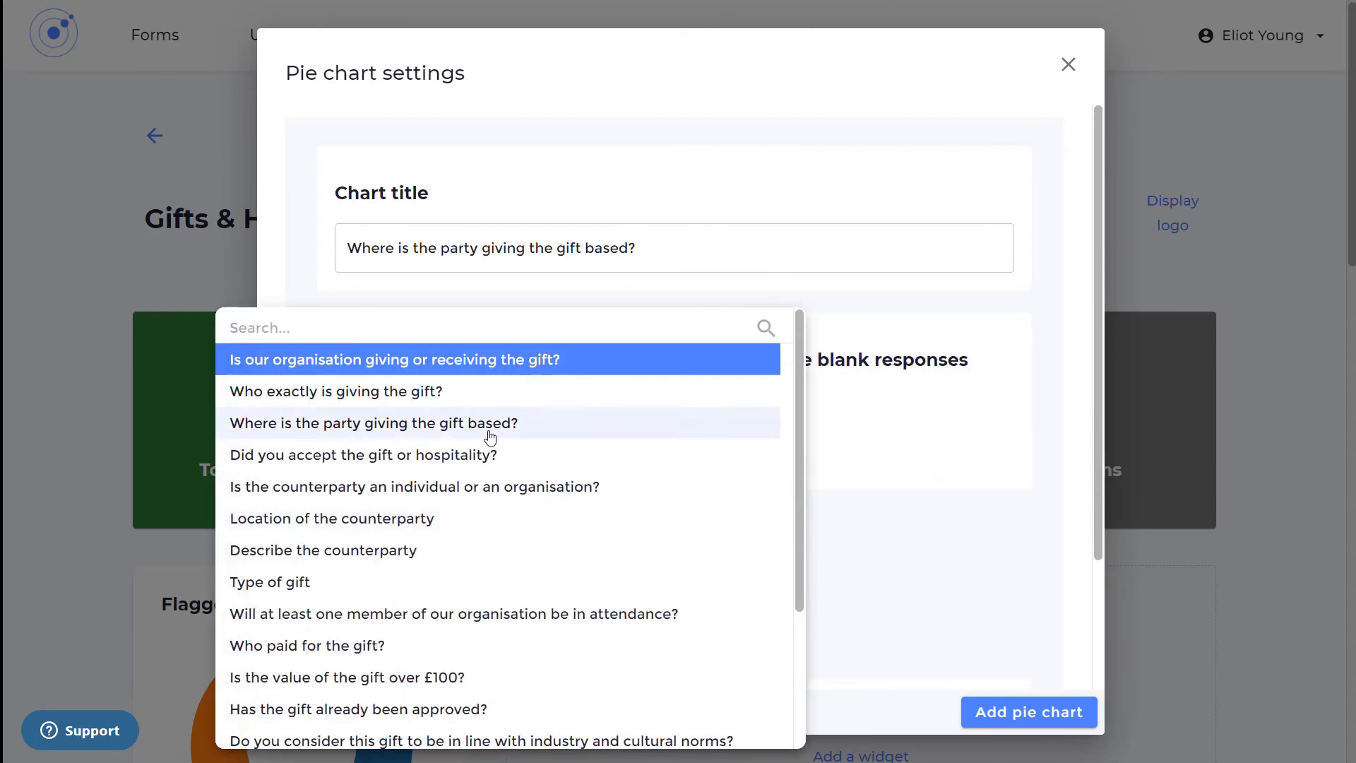
pyautogui.click(373, 422)
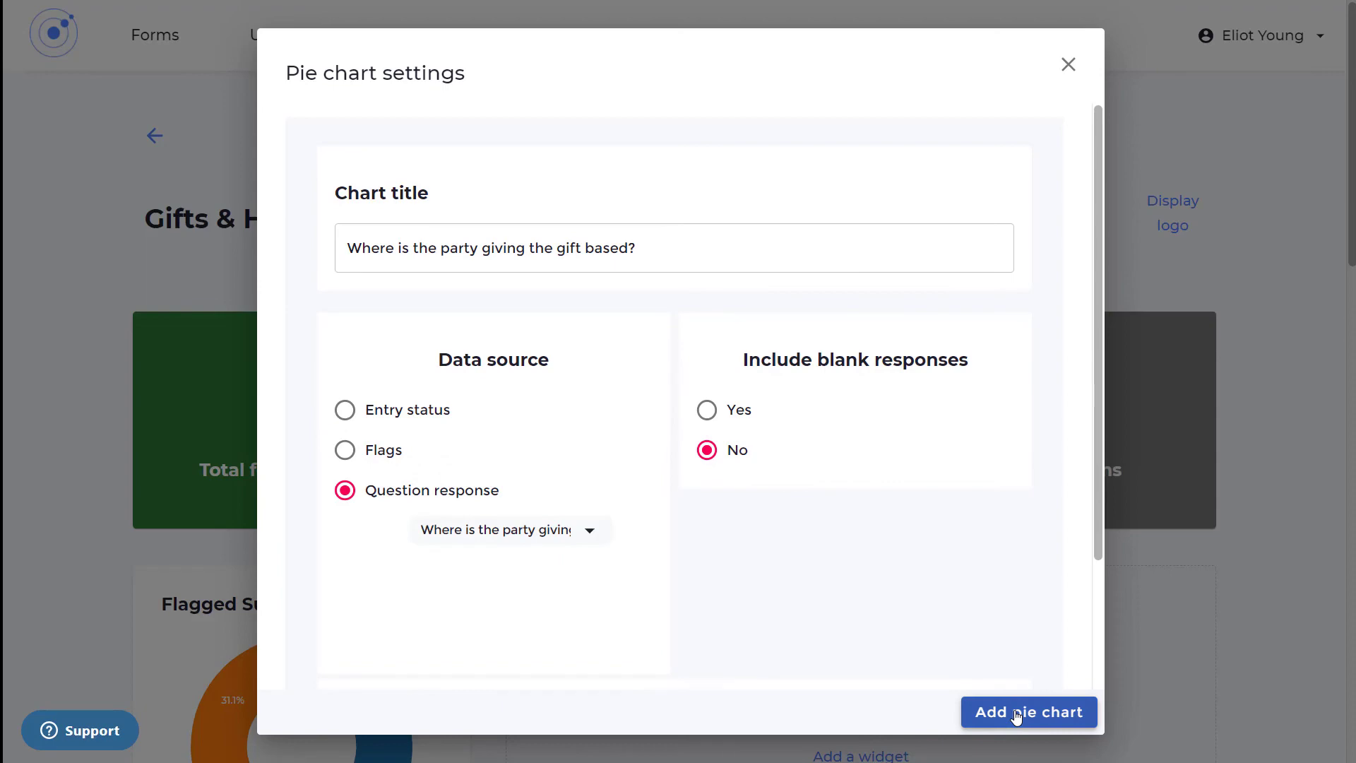
pyautogui.click(1028, 712)
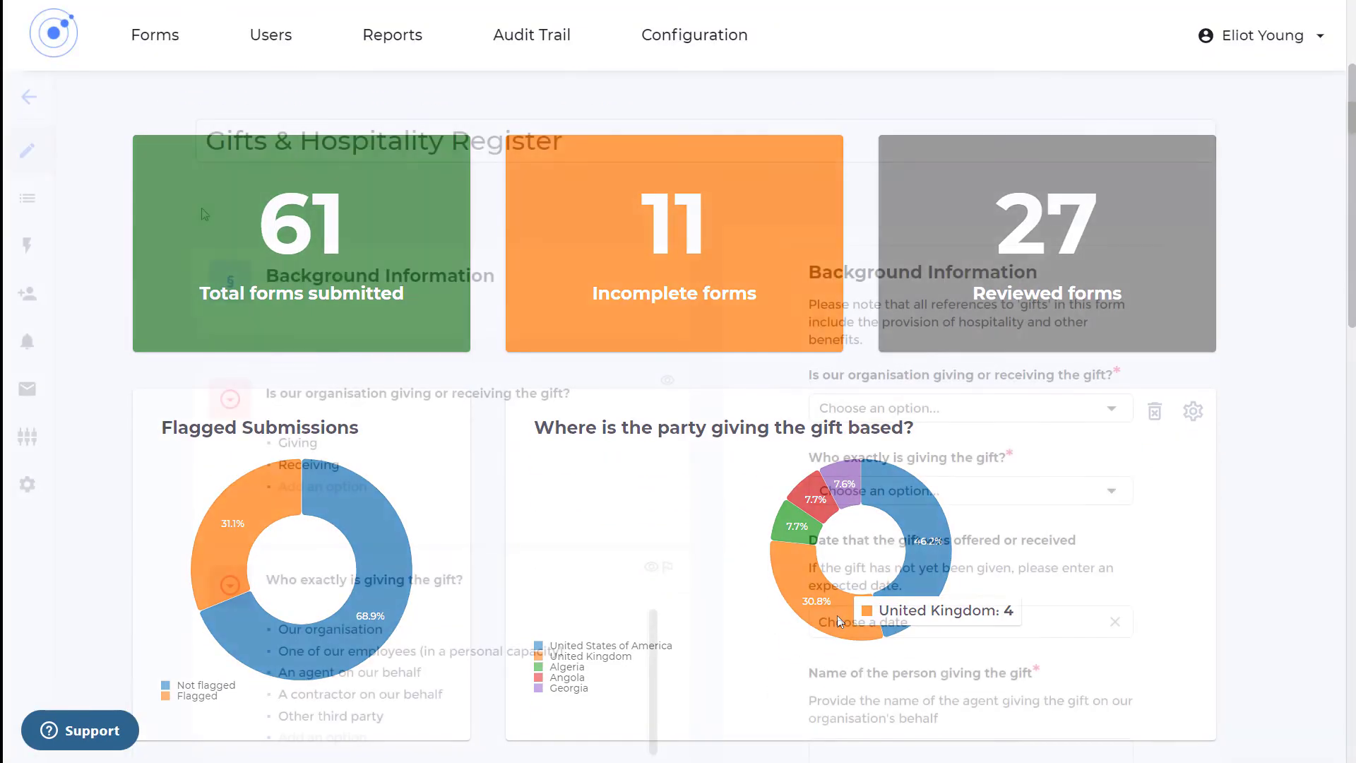
# Switch on the 'Update report after hospitality occurs' reminder in Reminders
pyautogui.click(26, 342)
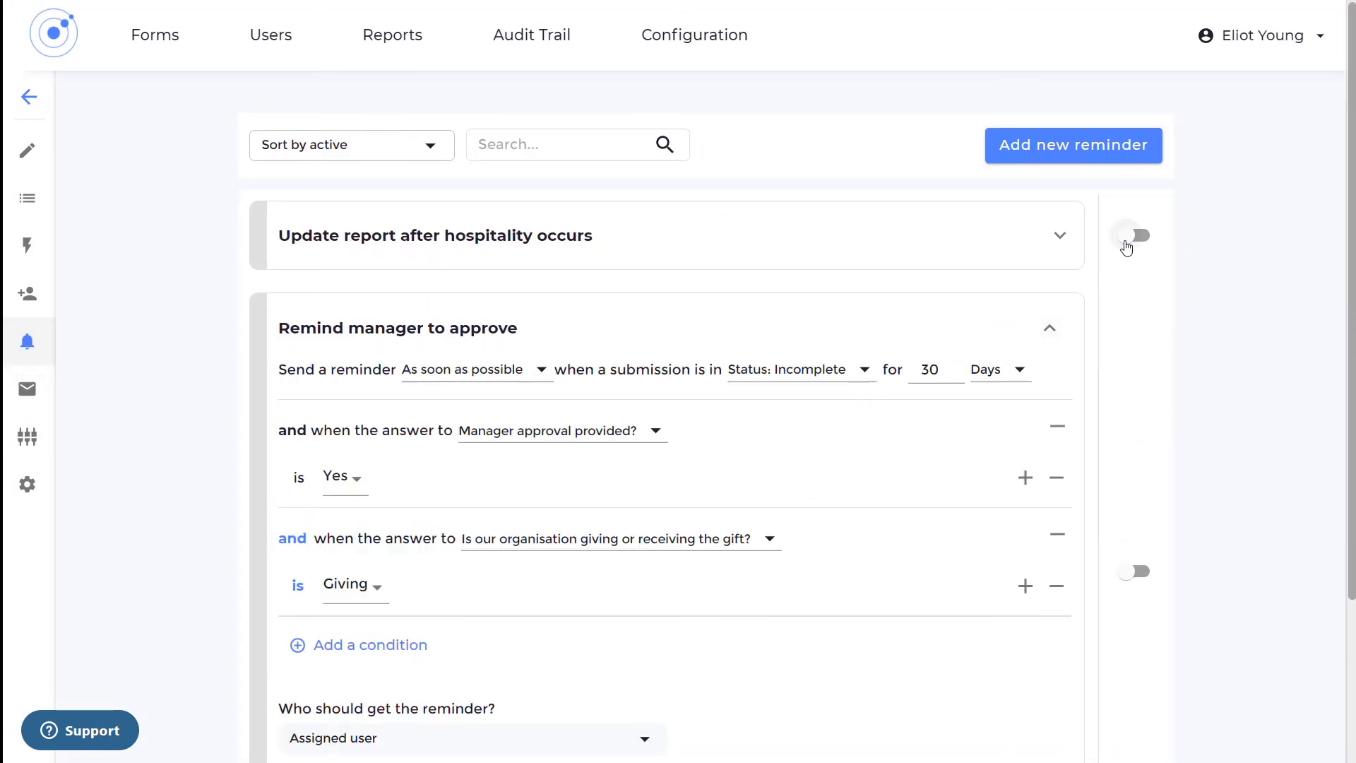
pyautogui.click(1134, 236)
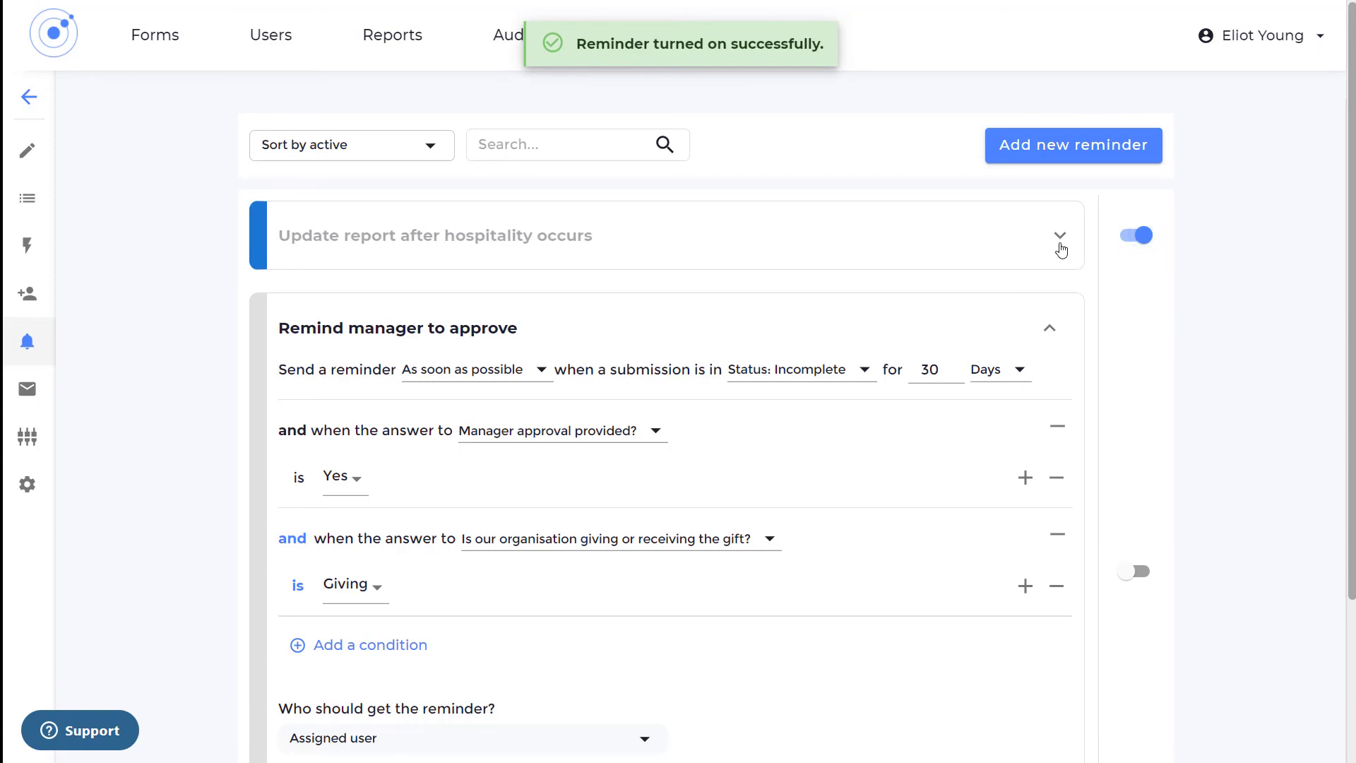